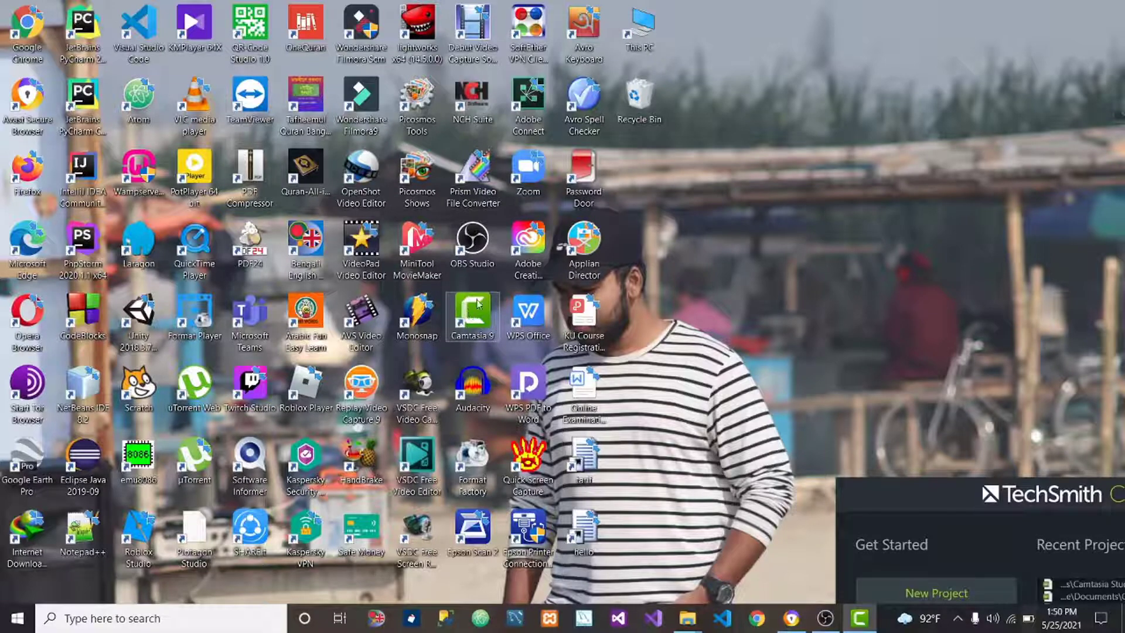
mouse_move(688, 420)
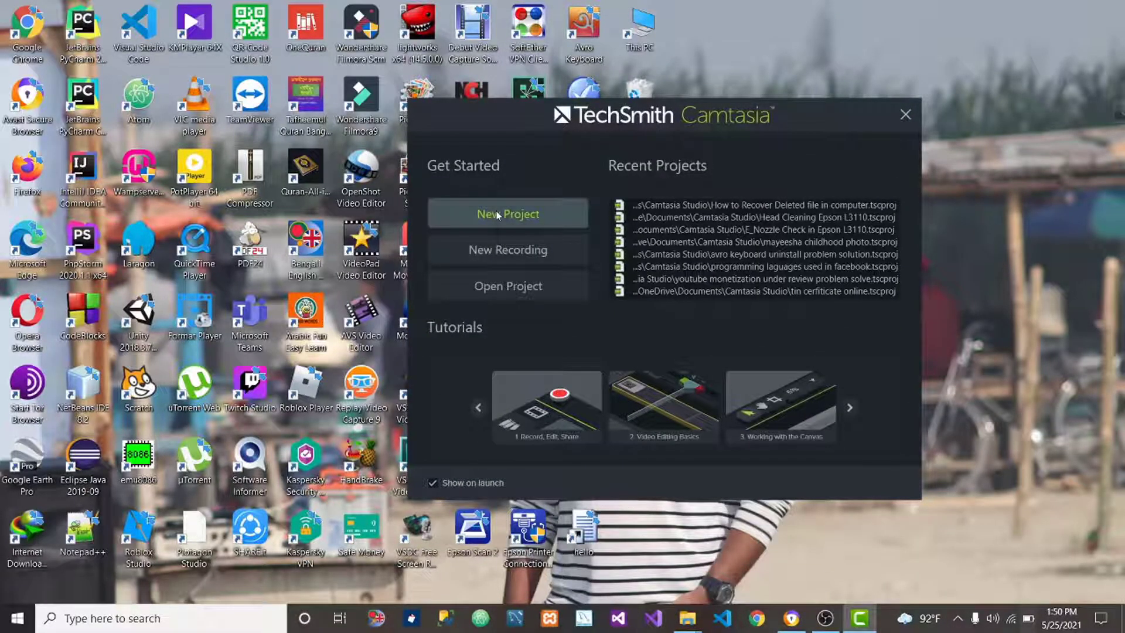
Step: Start a new empty Camtasia project from the welcome window
click(507, 214)
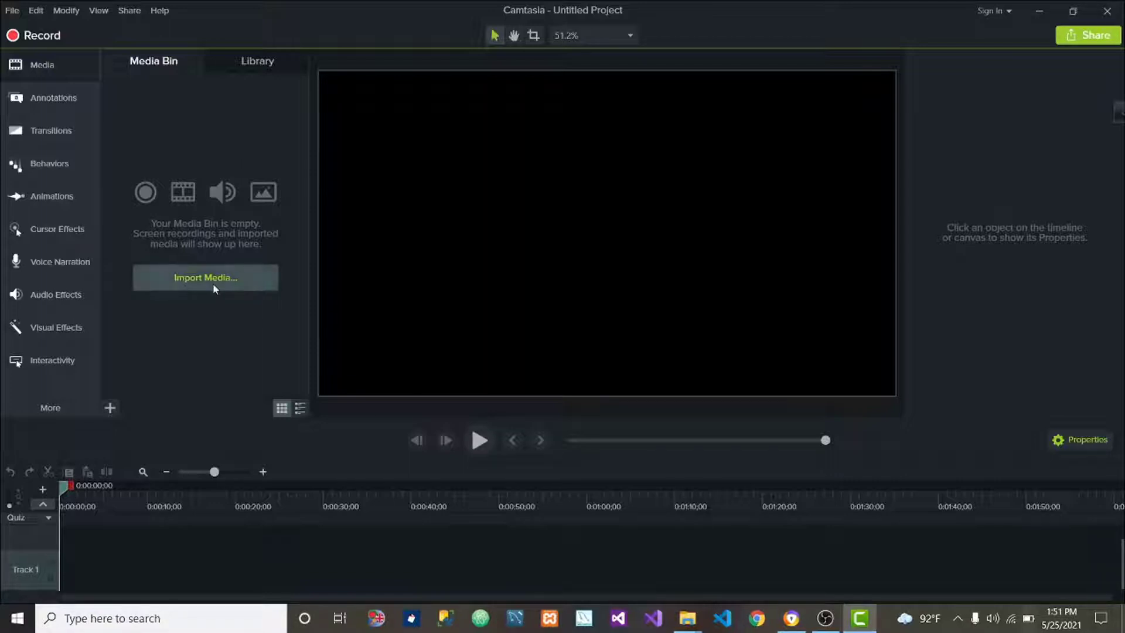
Step: Import the screen-recording file from the Videos folder into the media bin
click(205, 278)
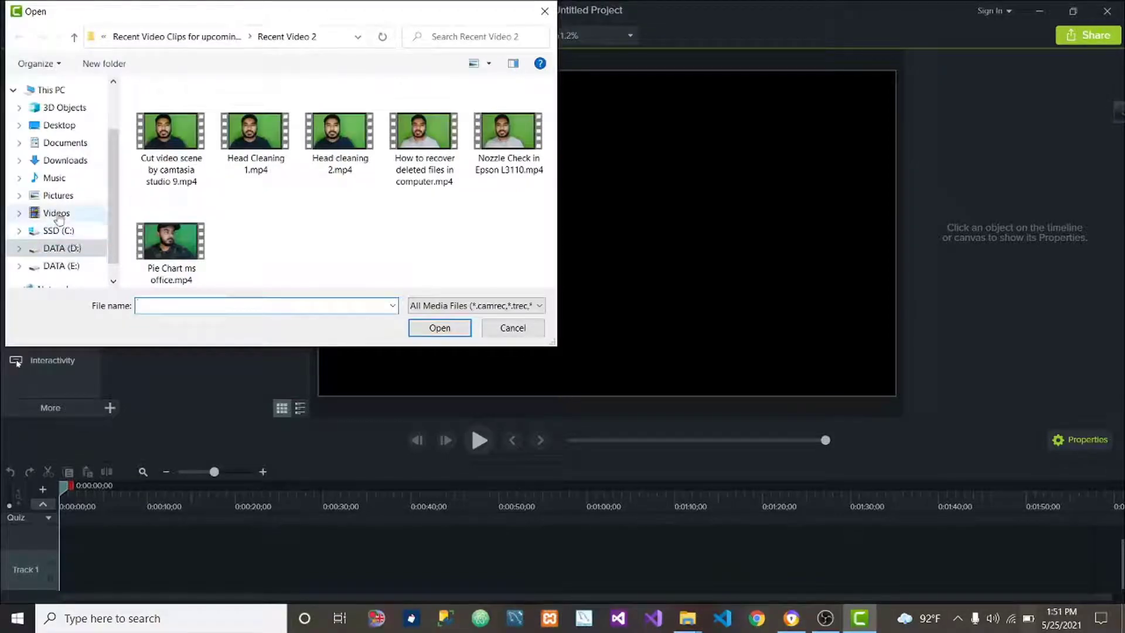
click(57, 212)
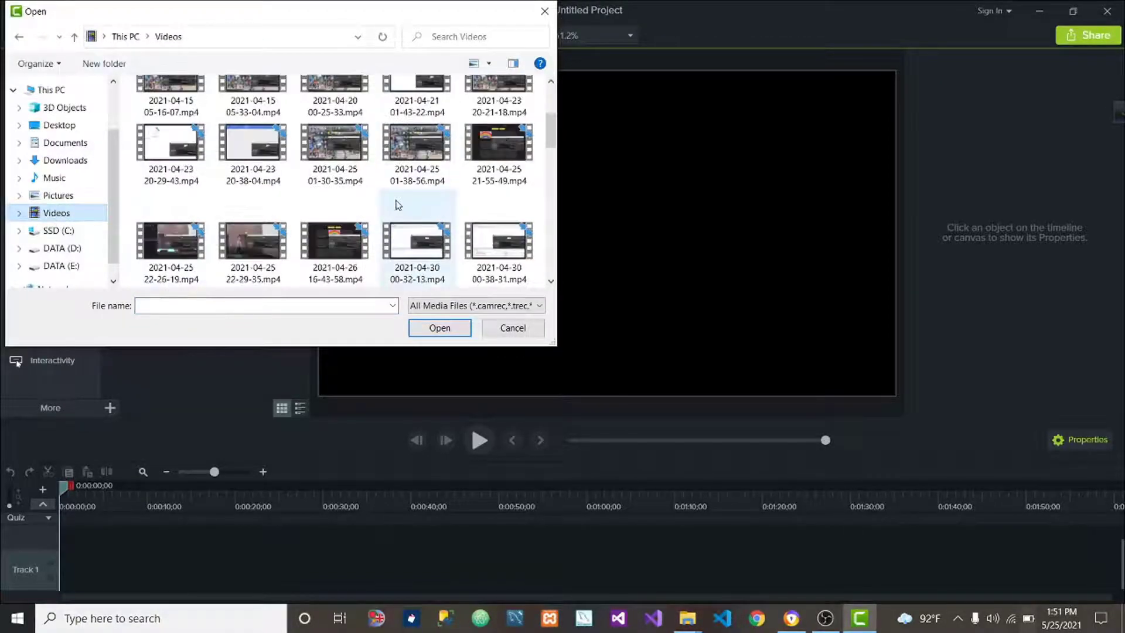
scroll(down, 3)
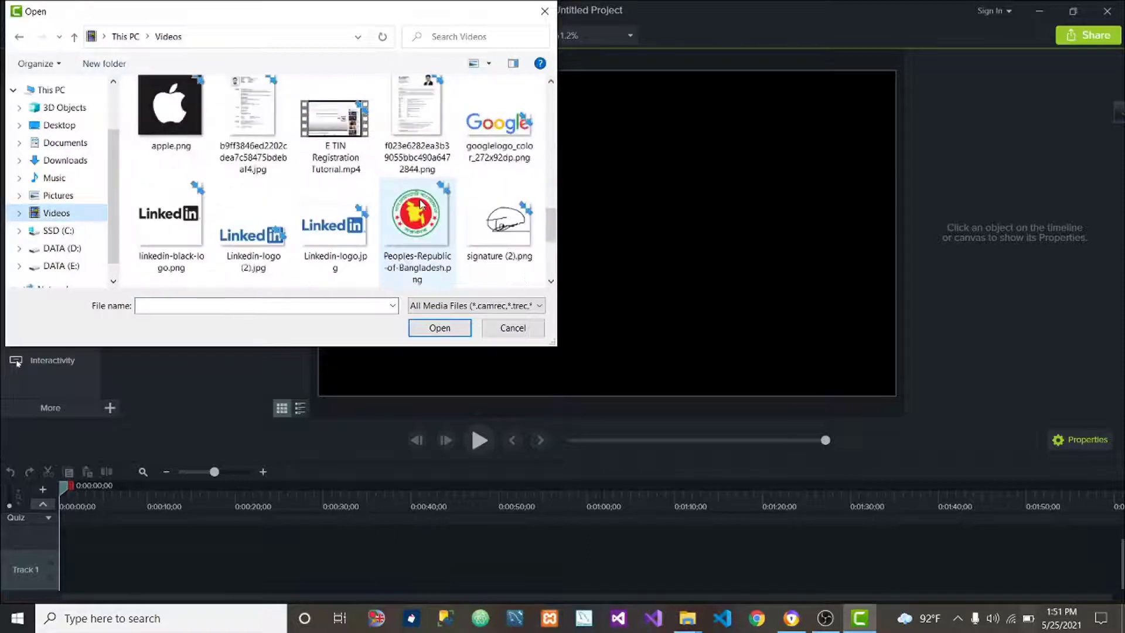
click(512, 328)
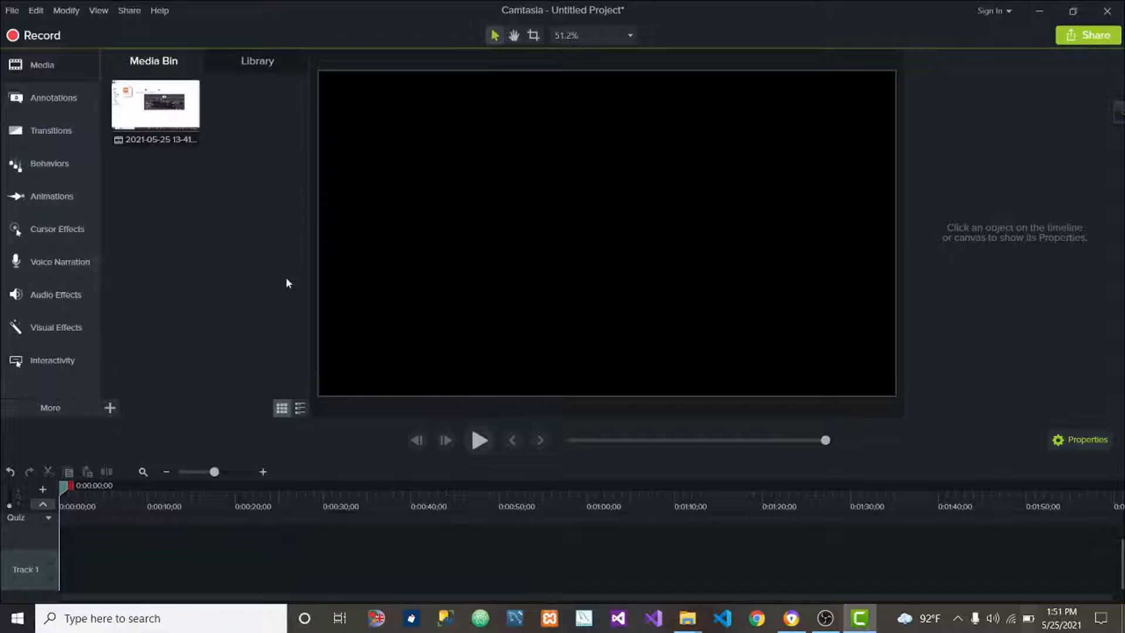
Step: Place the imported recording on Track 1 and preview it
drag(155, 105, 143, 323)
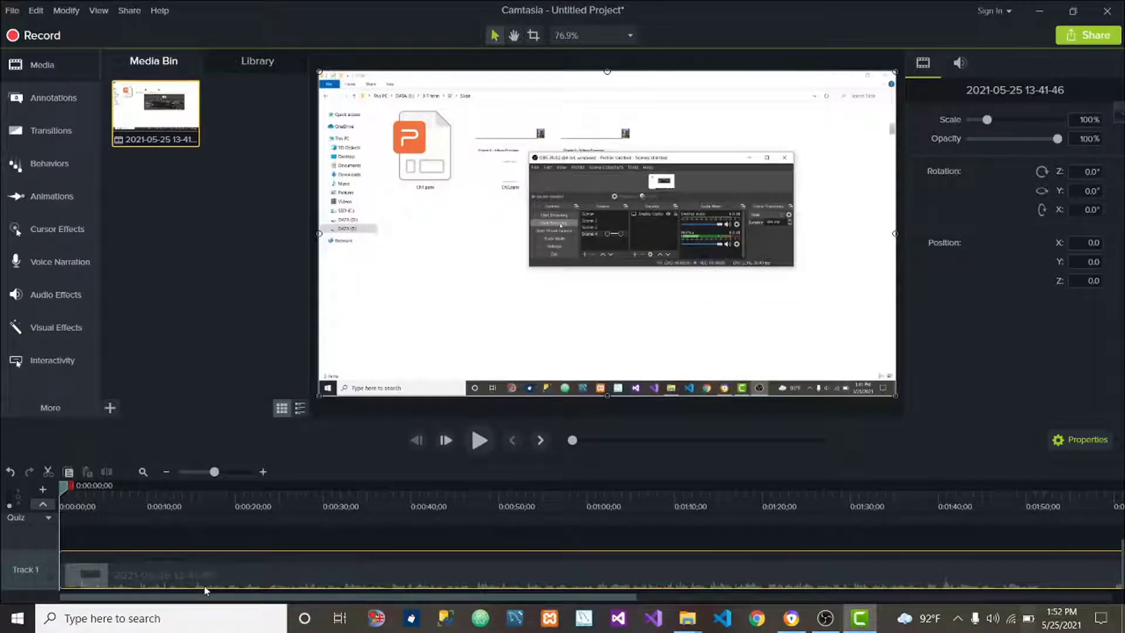
mouse_move(479, 439)
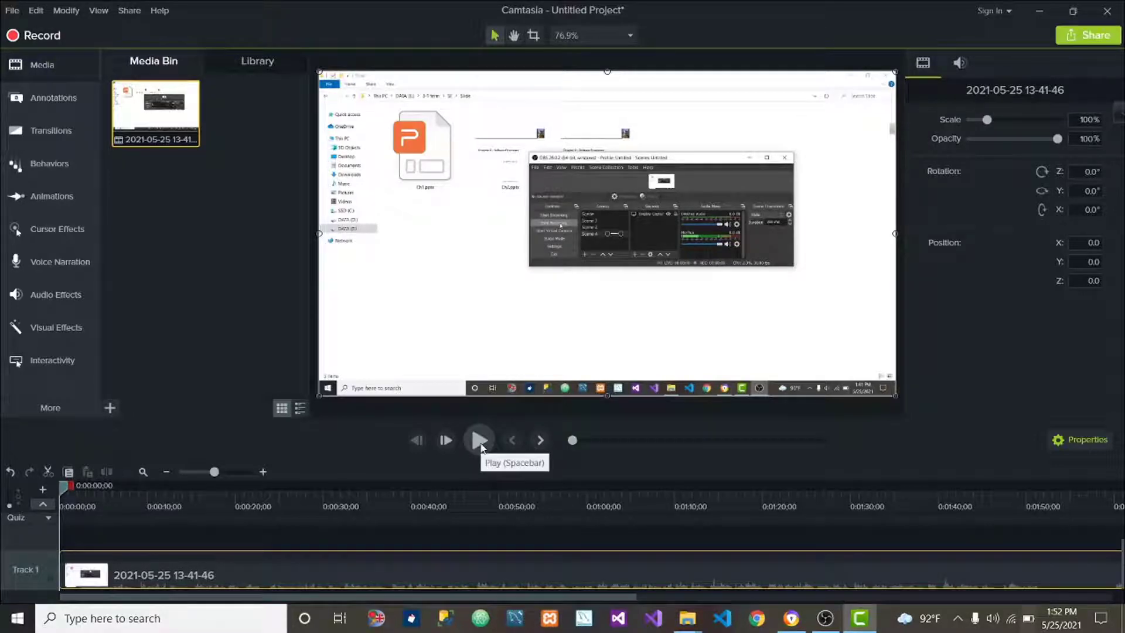
click(479, 439)
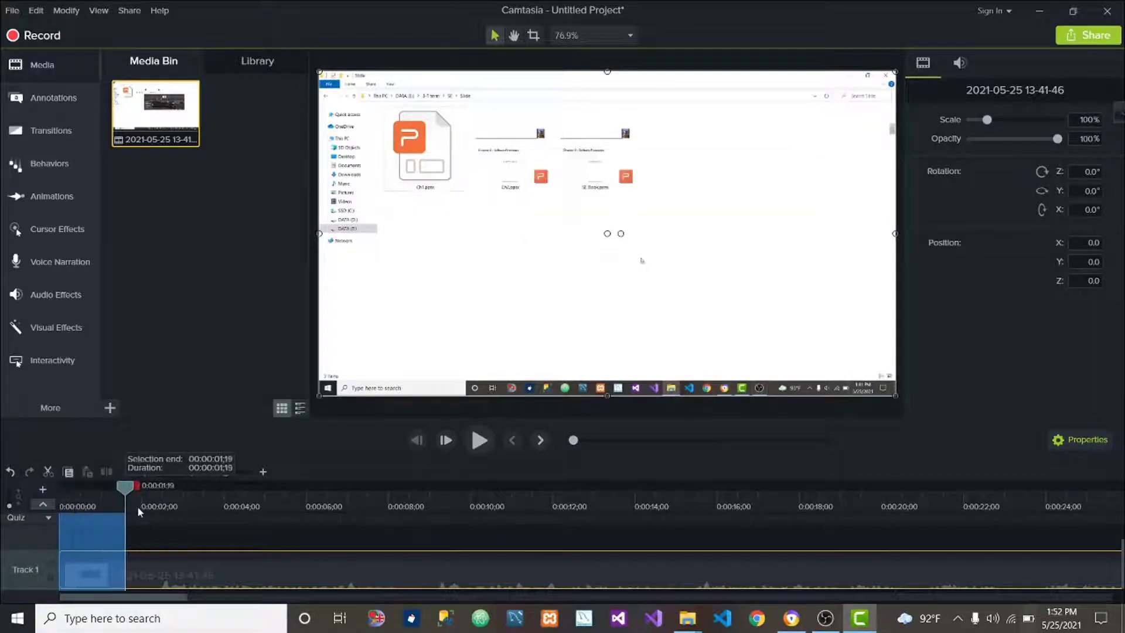
Step: Select the first two seconds of the Track 1 clip and cut them away
drag(125, 485, 159, 485)
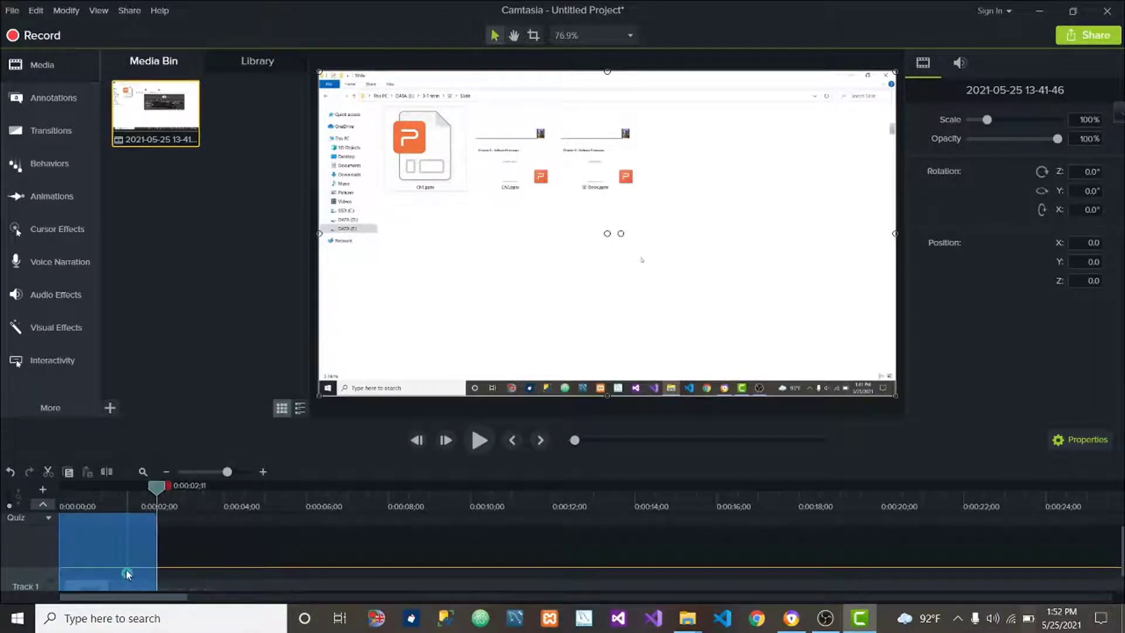
right_click(107, 575)
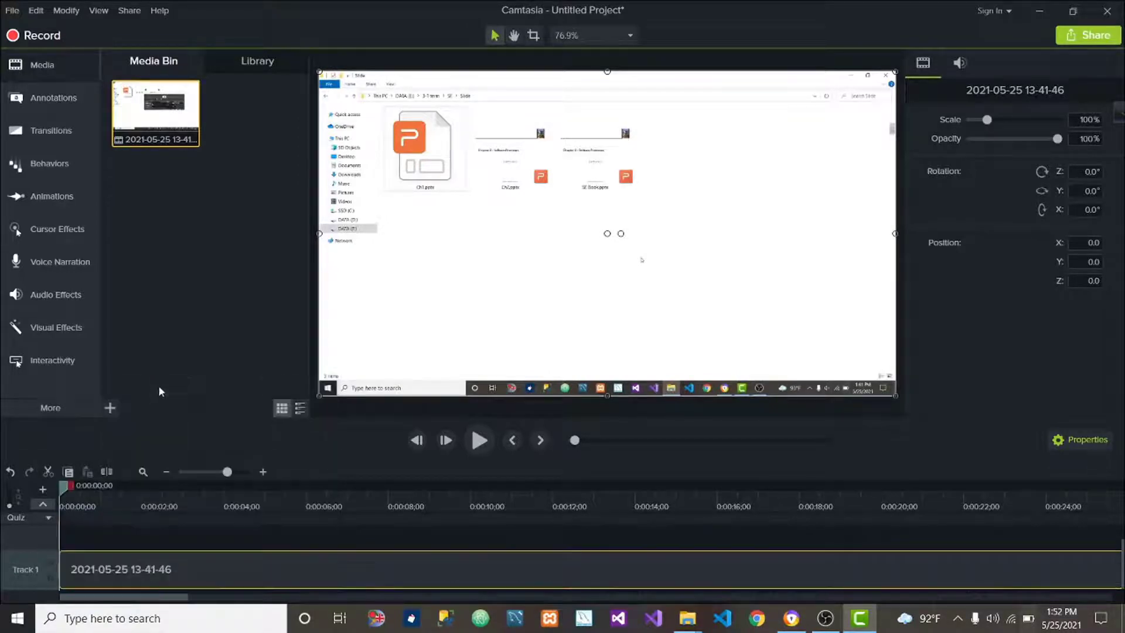
mouse_move(104, 579)
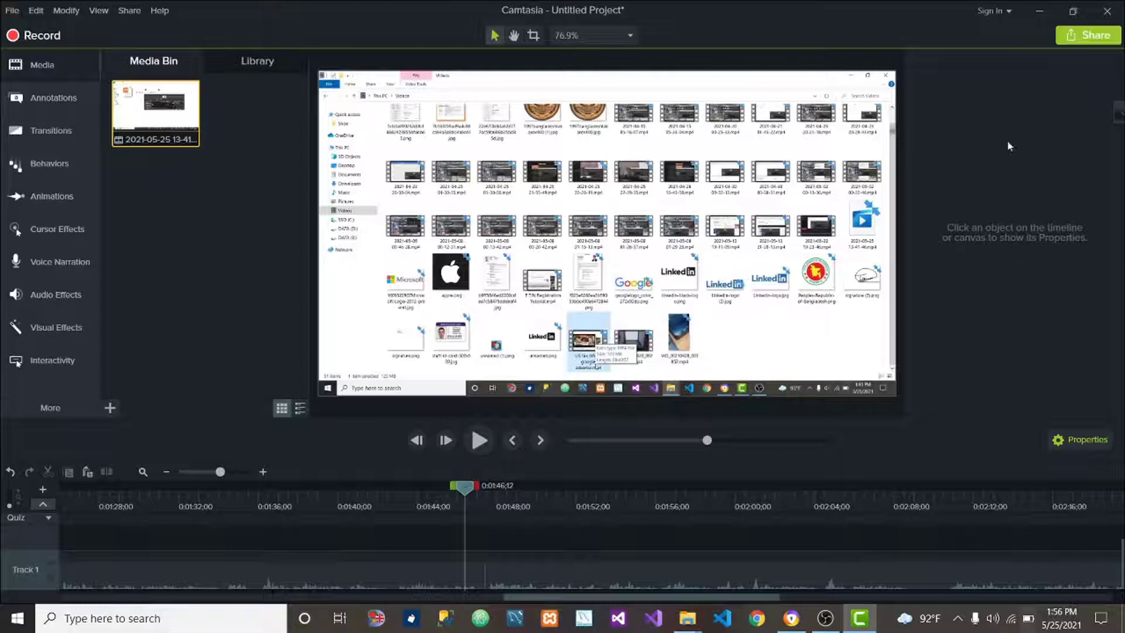
Step: Begin producing the project to a local MP4 file via Share > Local File
click(1087, 34)
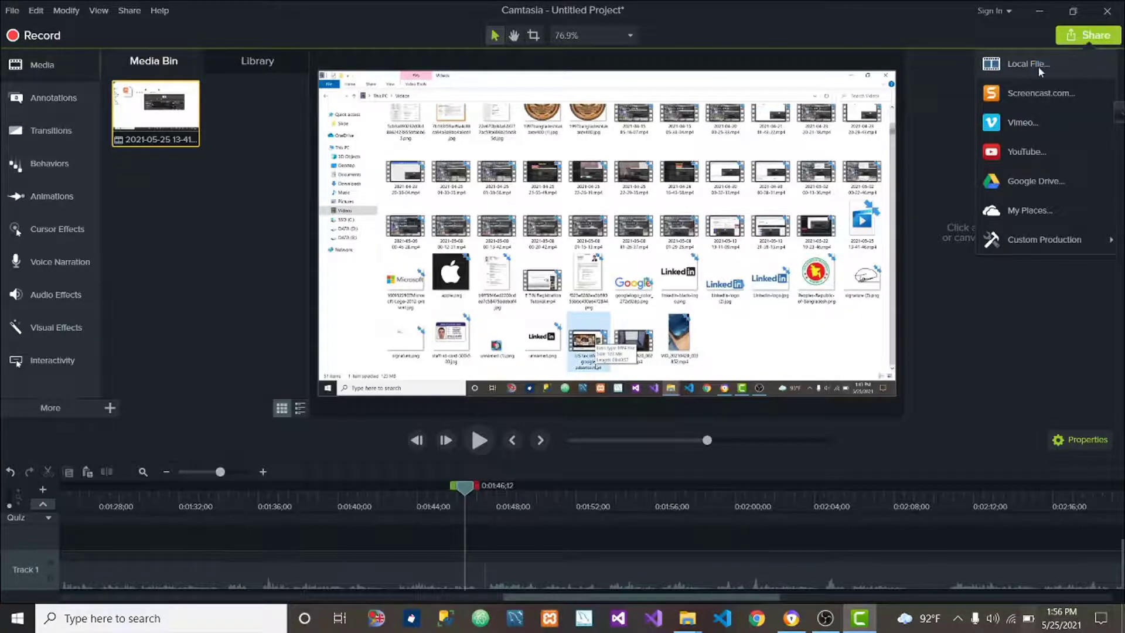
click(1027, 63)
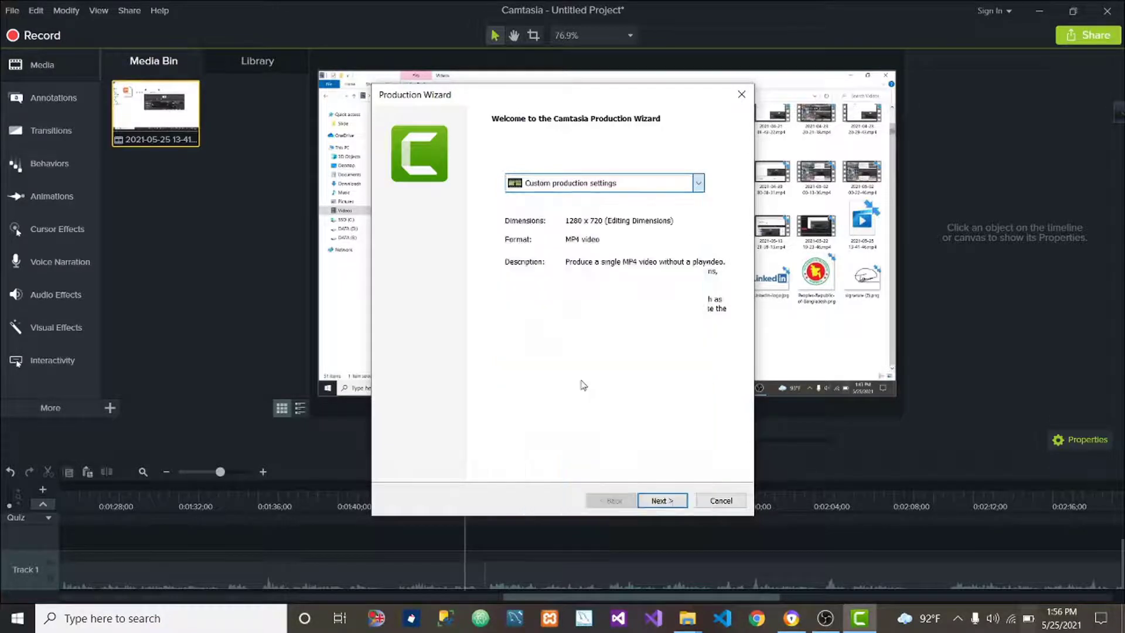
click(661, 501)
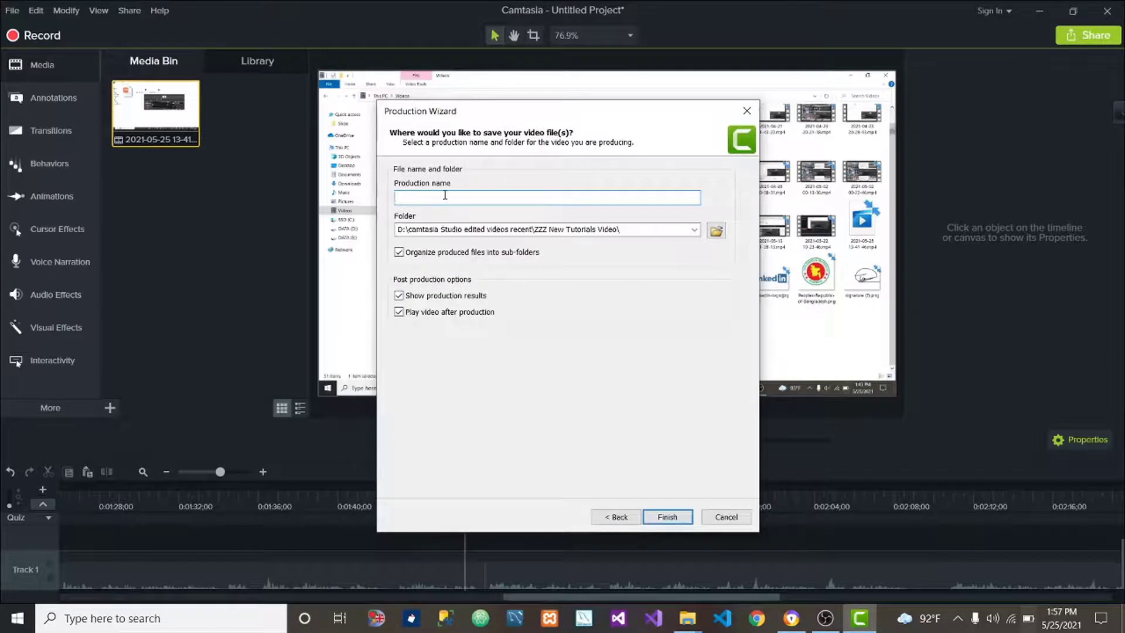
Step: Name the production 'video', start rendering and keep it running instead of cancelling
text(v)
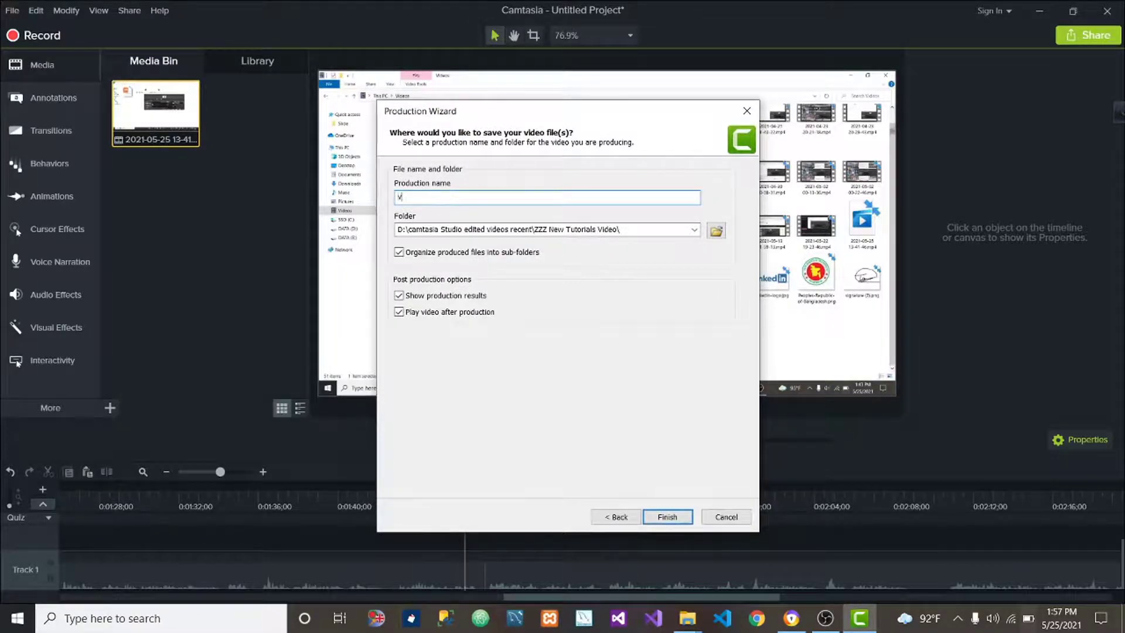
text(ideo)
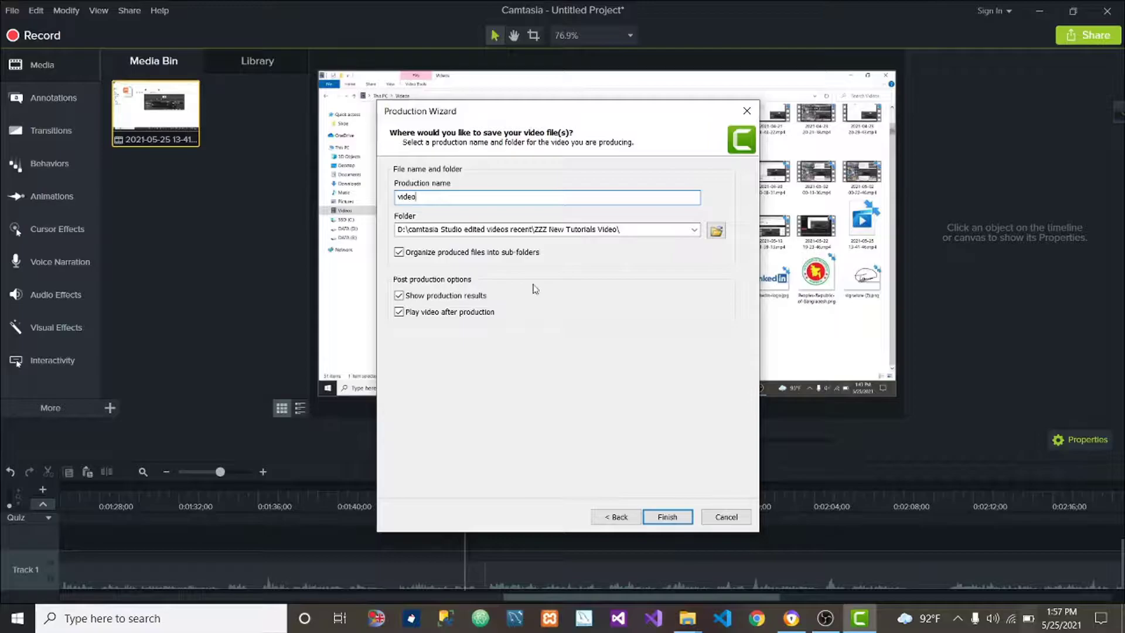
click(665, 516)
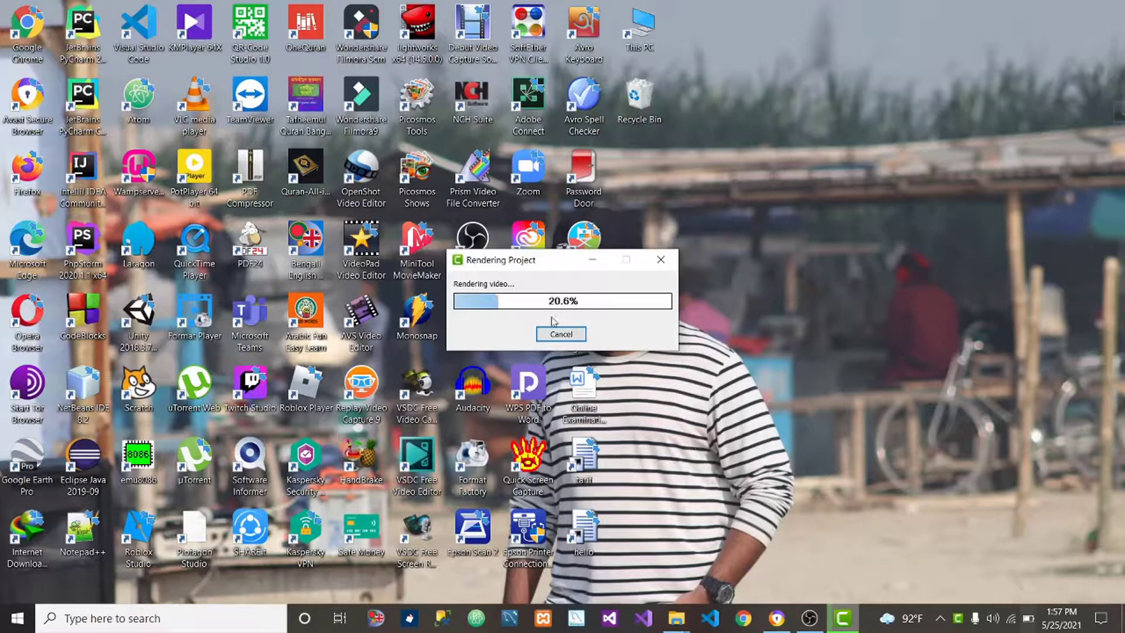
click(560, 334)
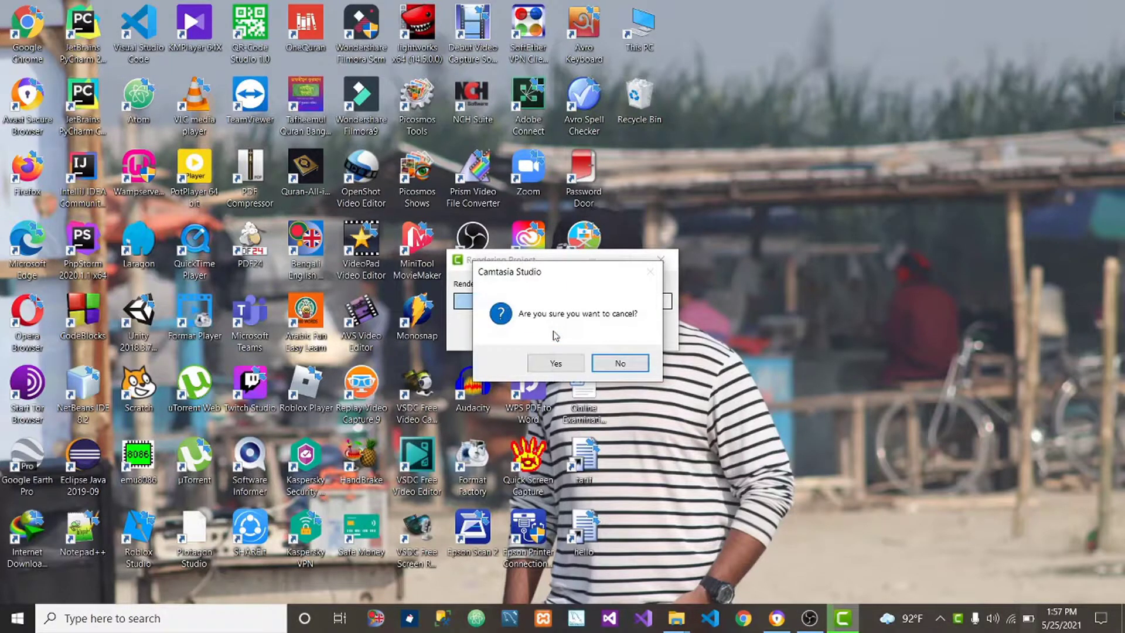
click(619, 362)
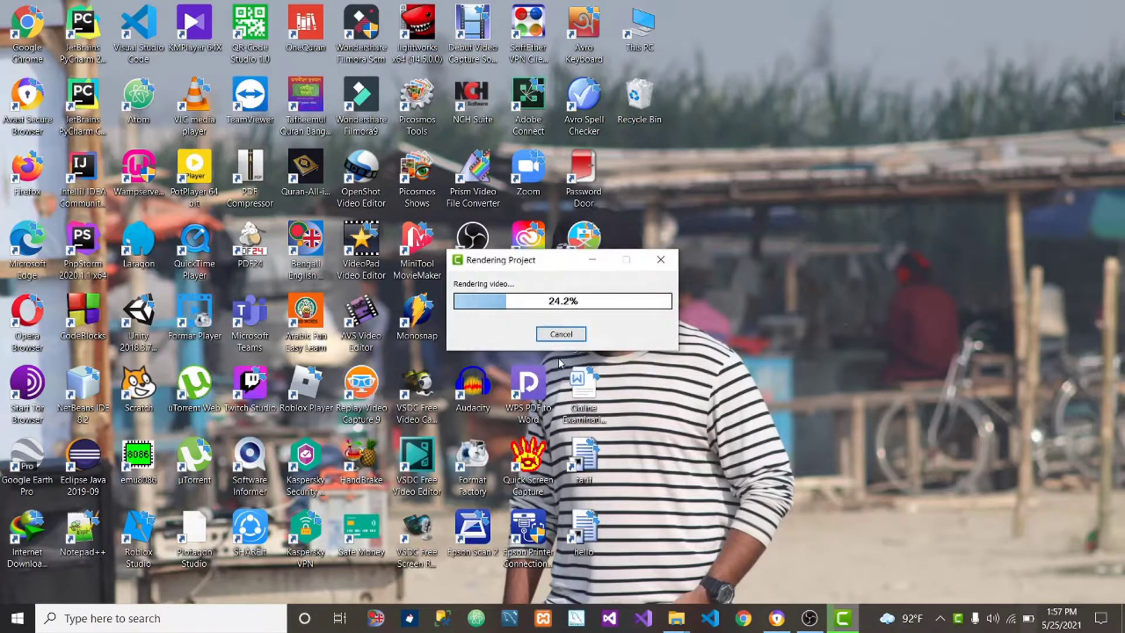